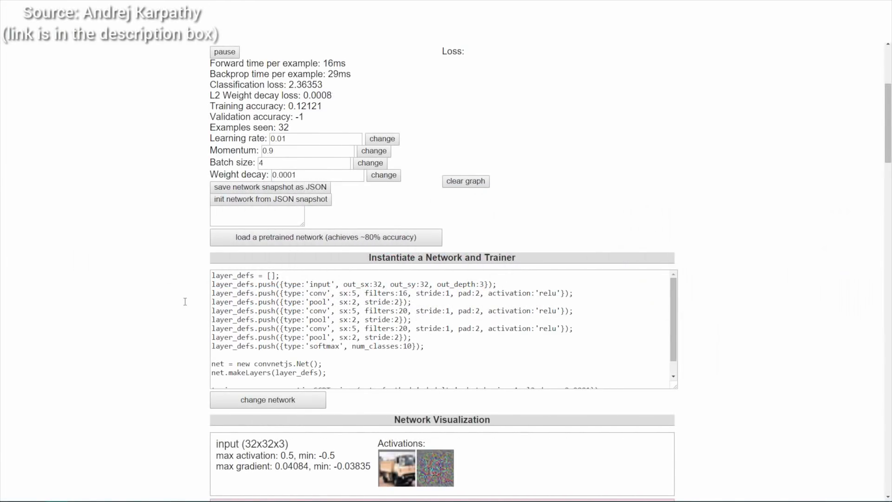
scroll(down, 3)
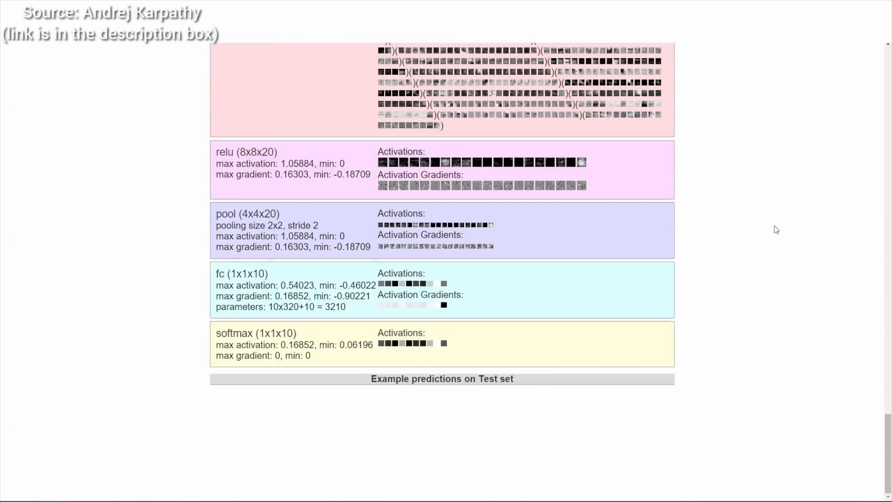
scroll(down, 3)
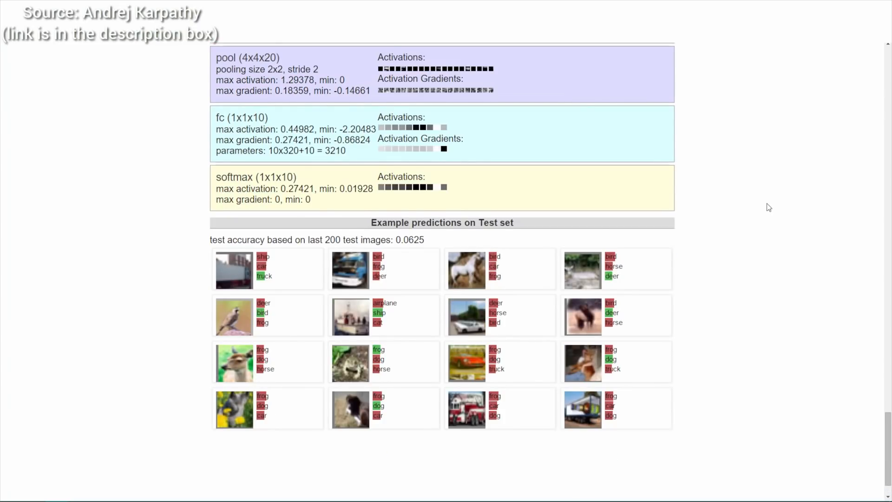